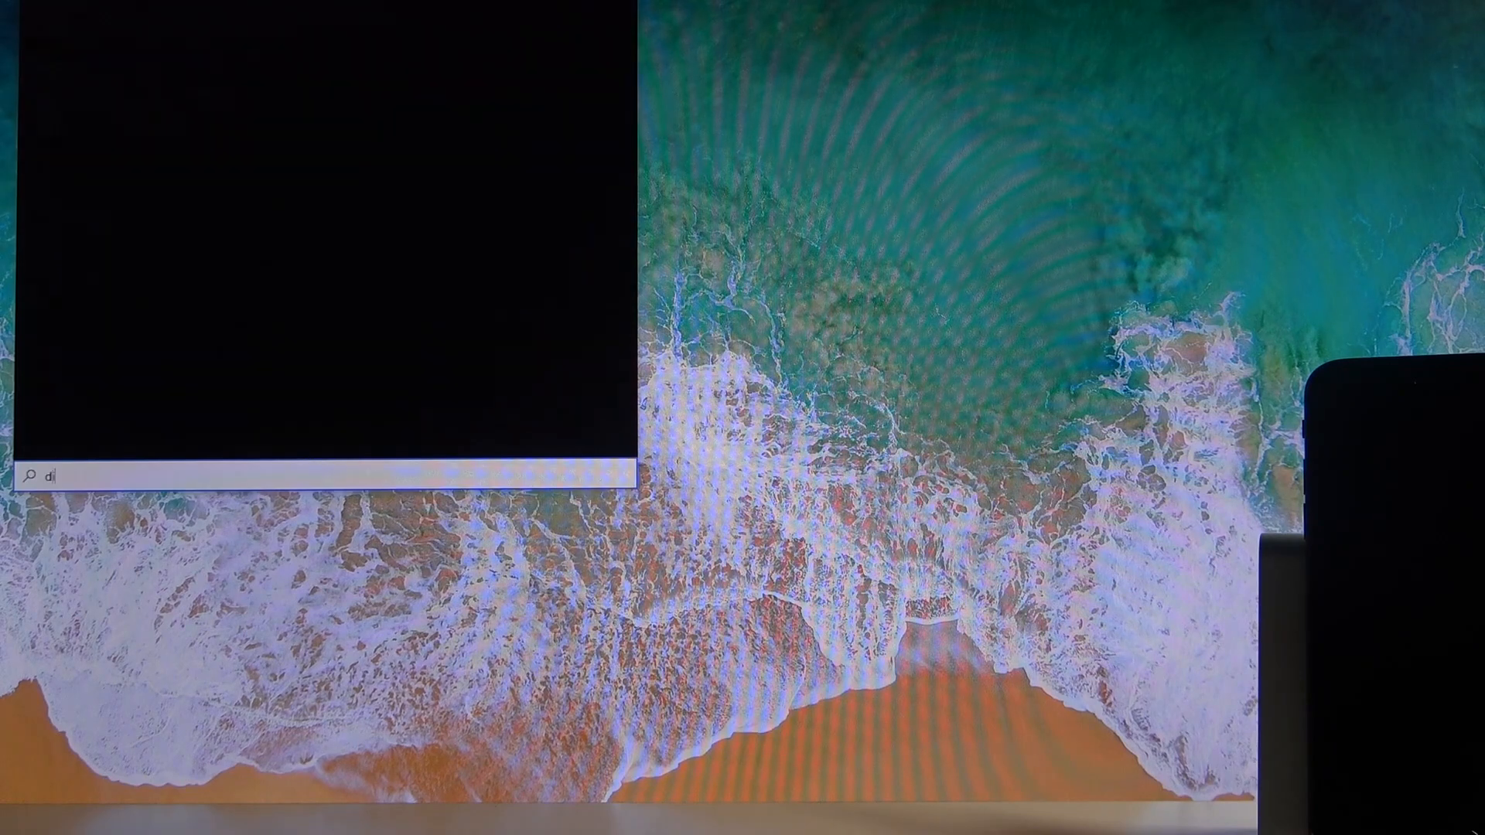
# Search Start for 'disk' and launch Disk Management from the results
pyautogui.write('scord')
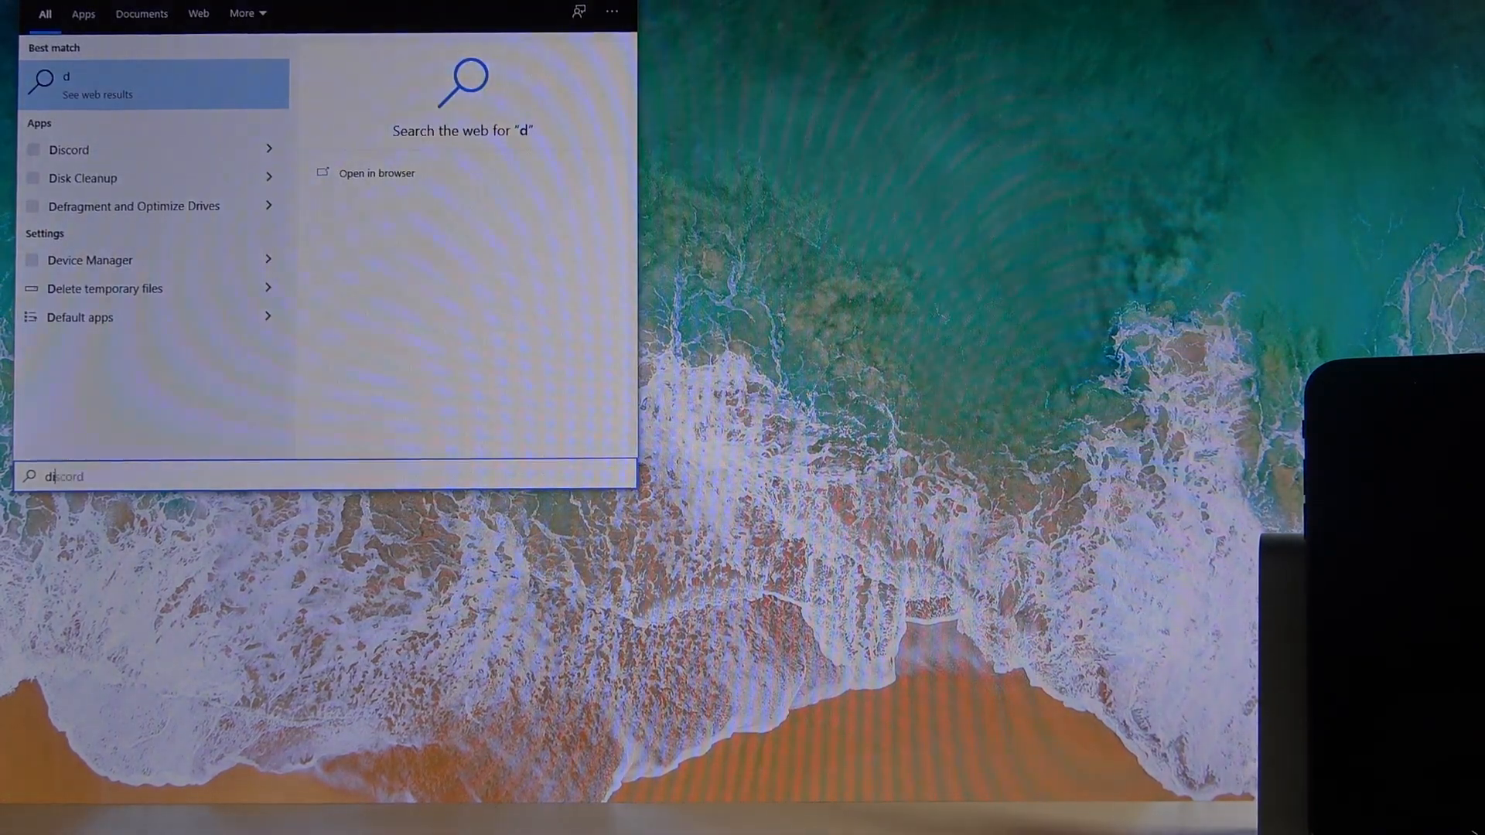
pyautogui.write('isk')
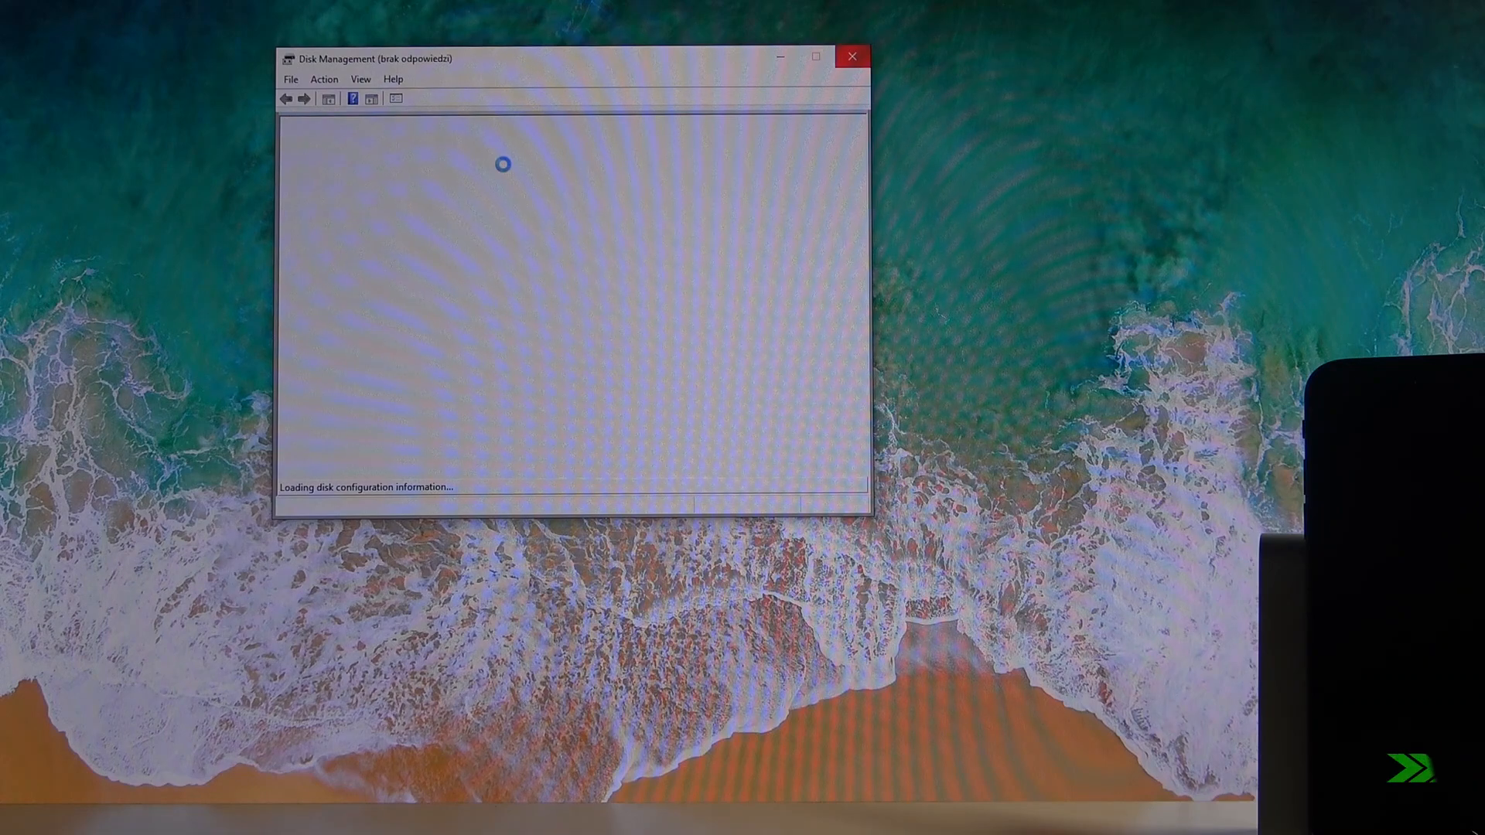
# Move the Disk Management window aside while it loads Disk 1's 119.13 GB unallocated space
pyautogui.moveTo(567, 58); pyautogui.dragTo(625, 82)
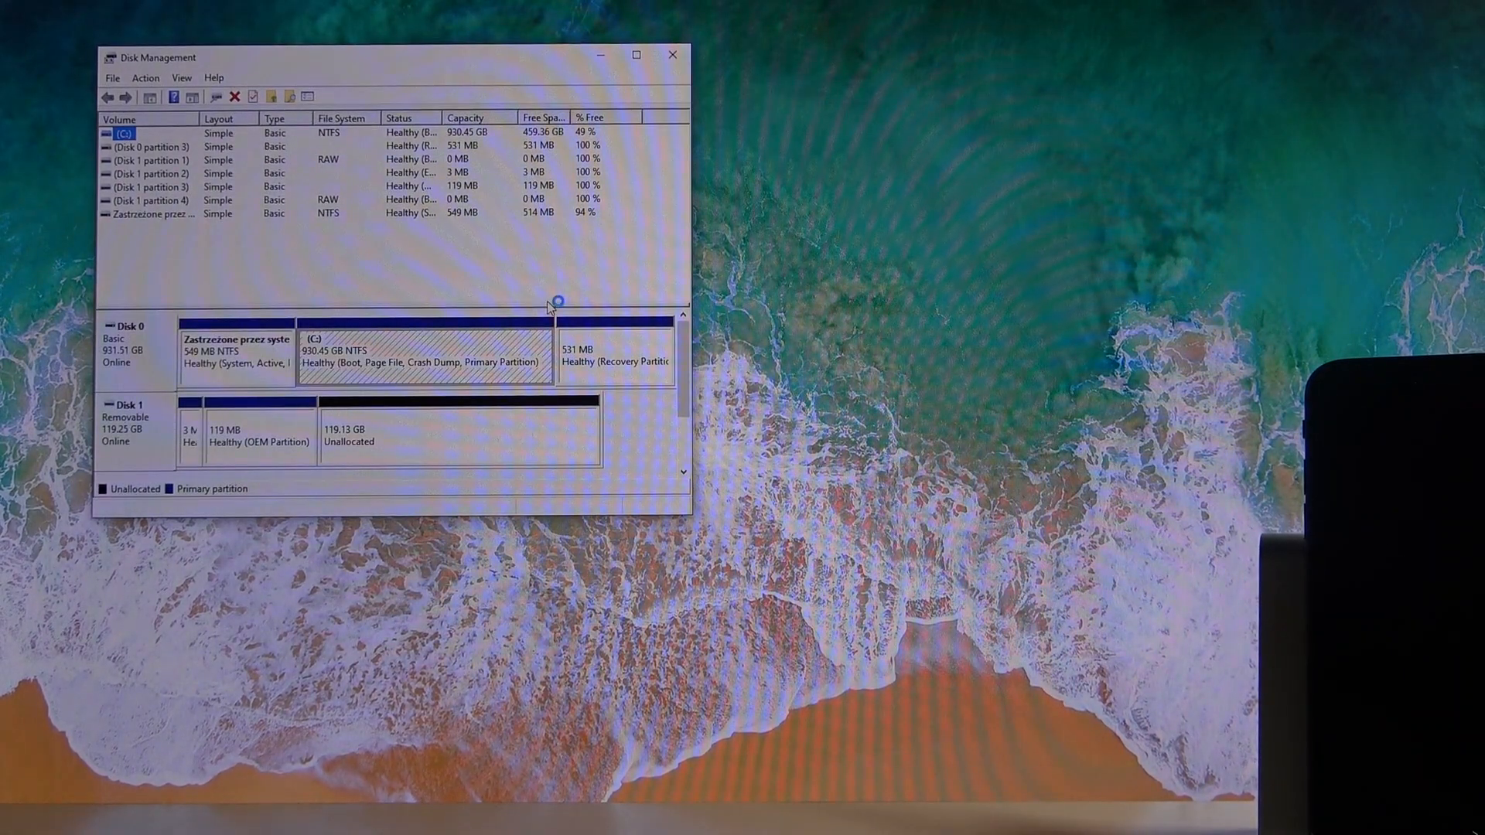
pyautogui.moveTo(163, 409)
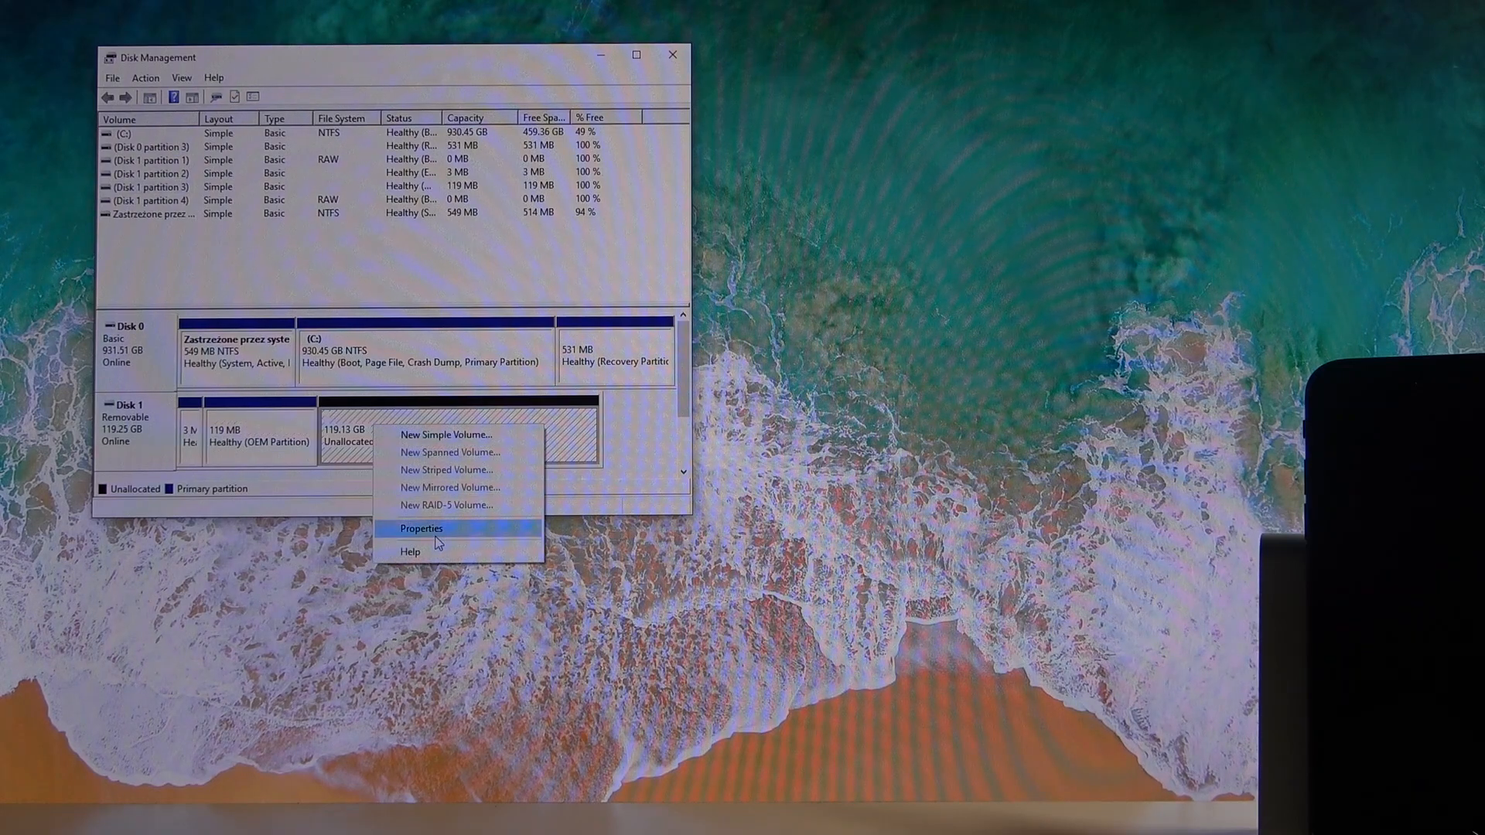
pyautogui.moveTo(445, 435)
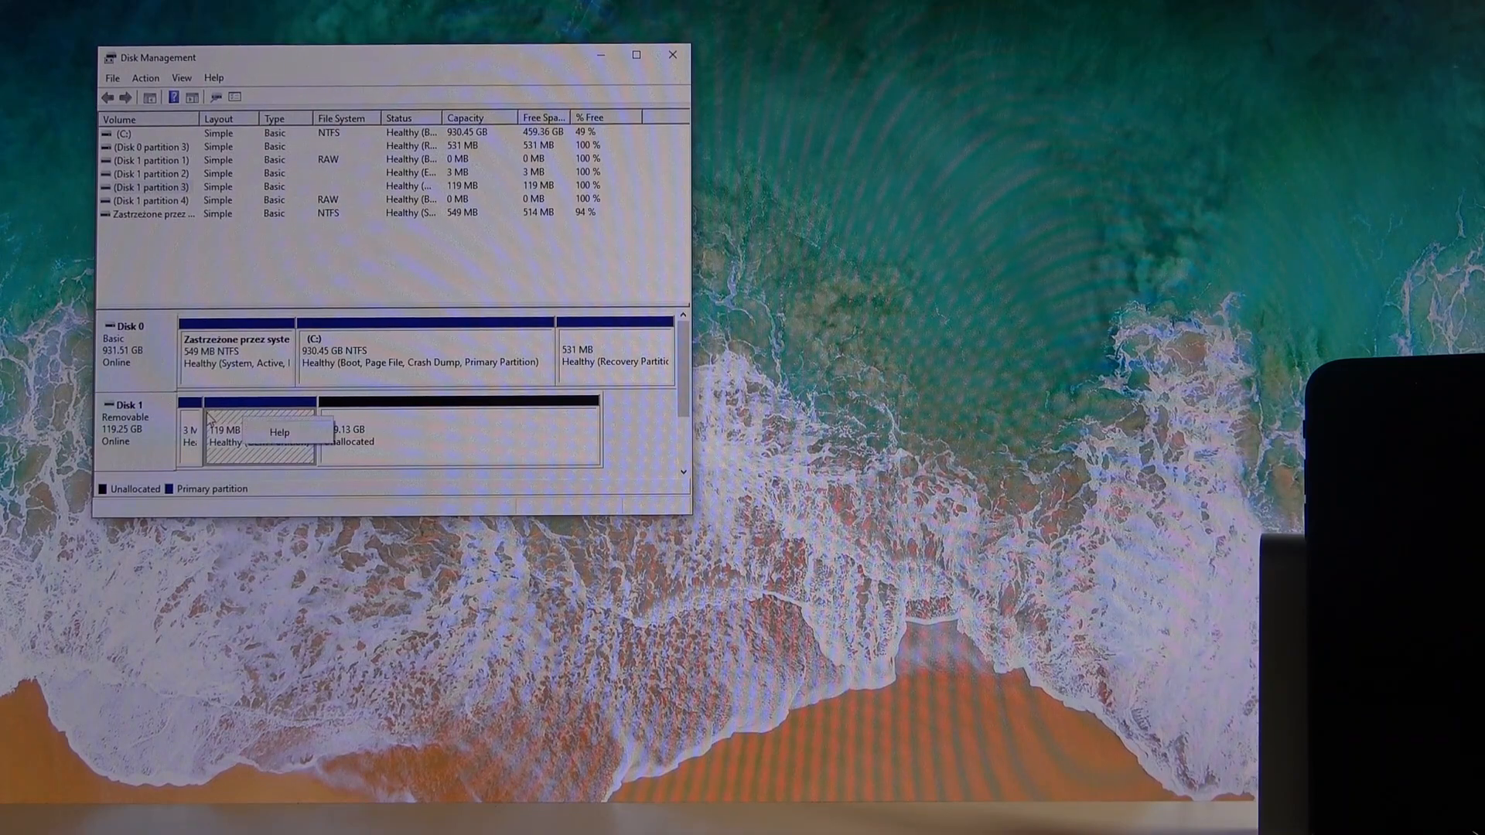
# Create a full-size simple volume on Disk 1's unallocated space with drive letter D
pyautogui.rightClick(460, 436)
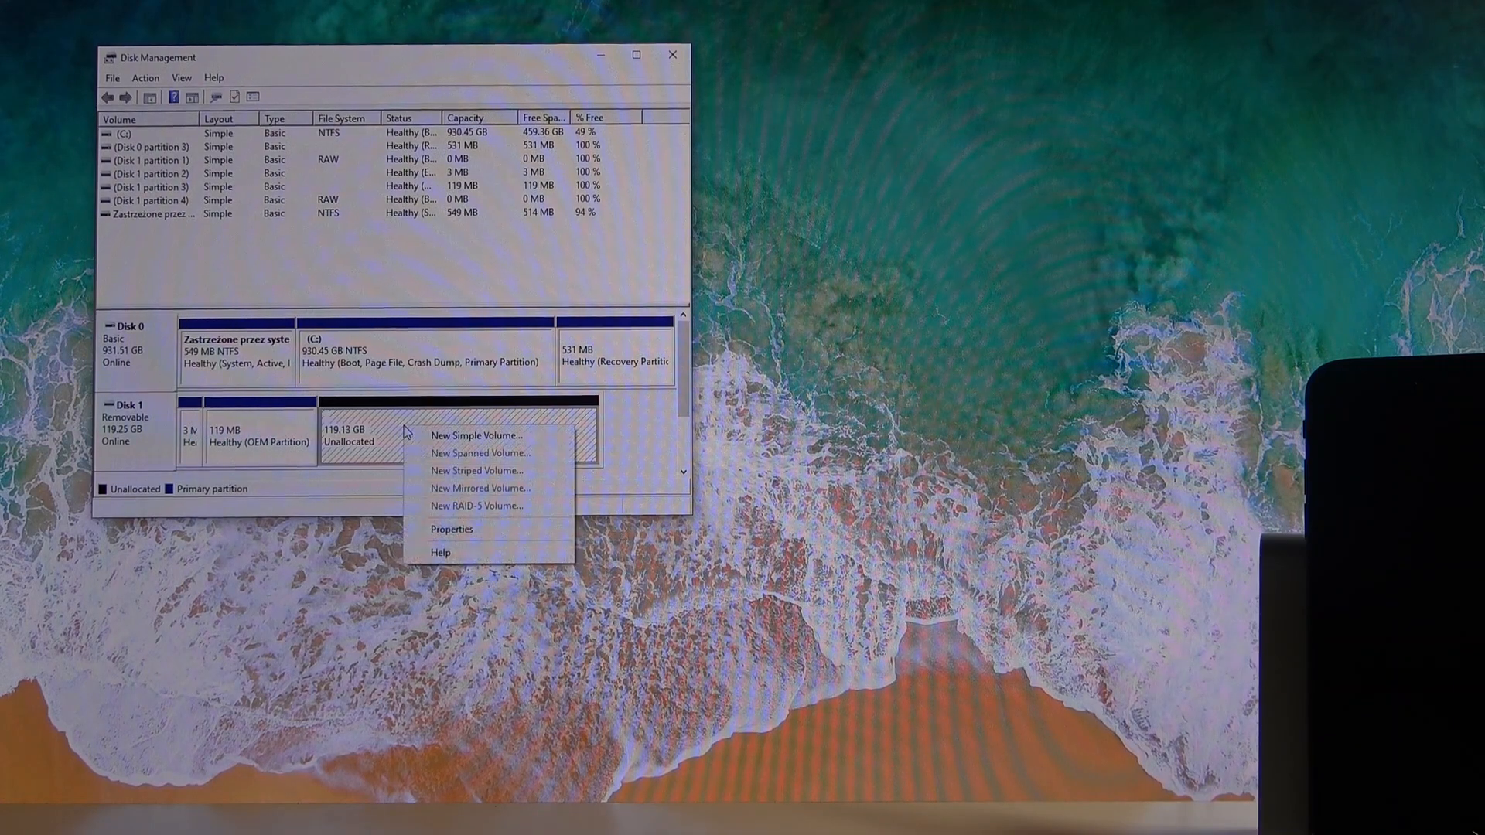
pyautogui.click(476, 436)
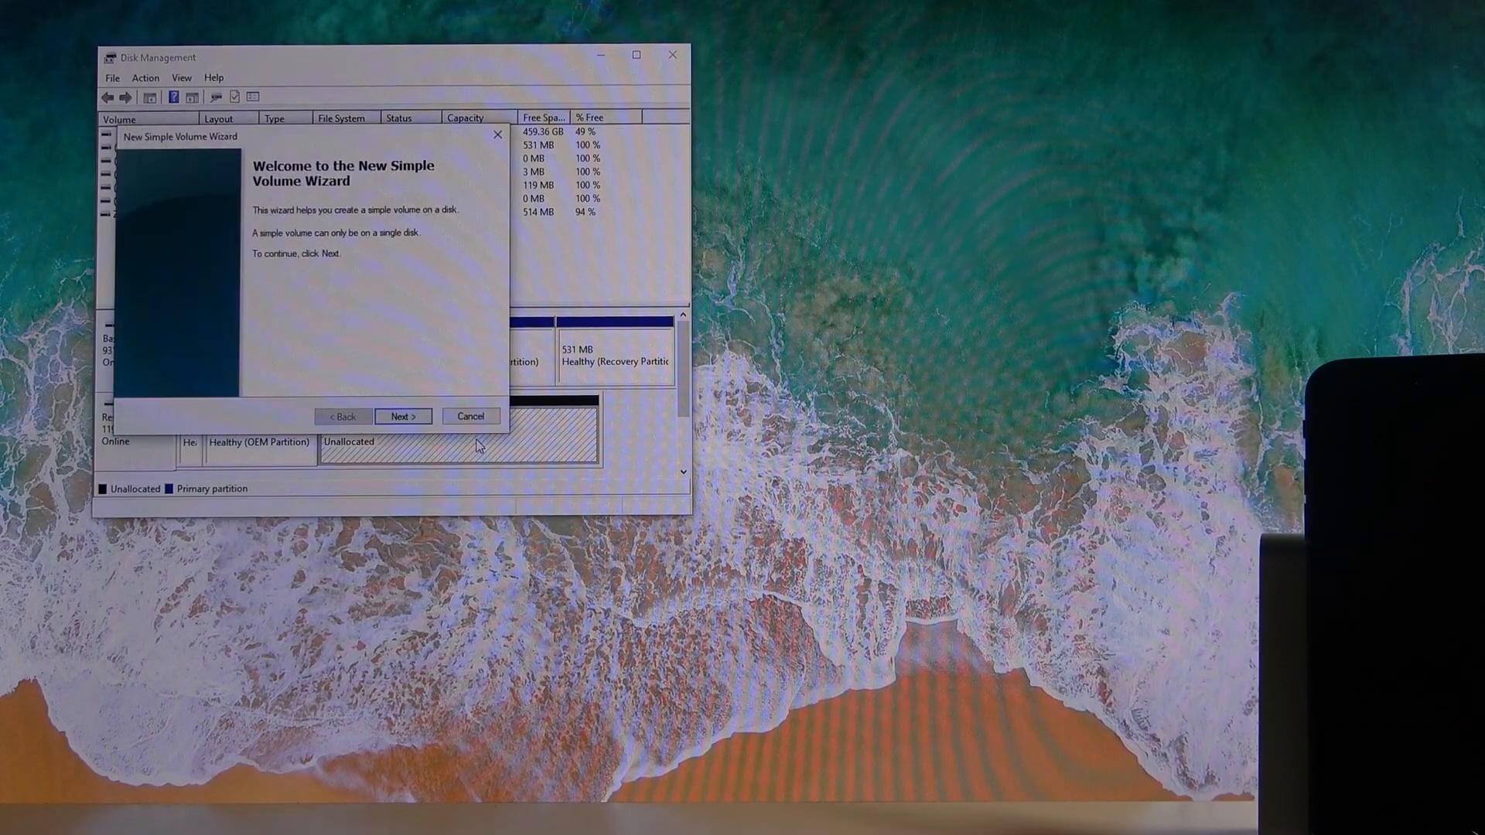
pyautogui.click(402, 416)
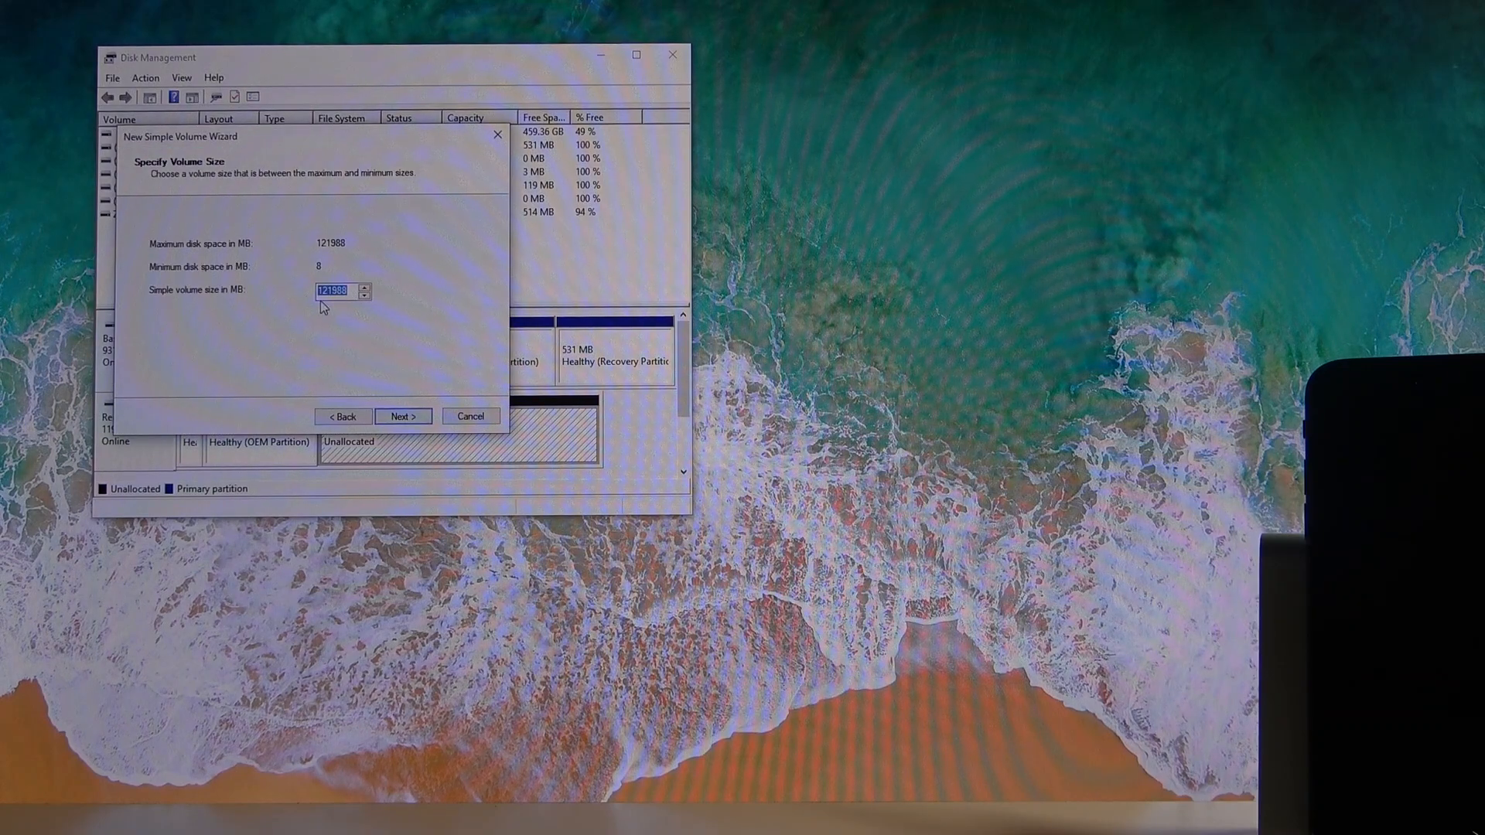
pyautogui.click(402, 416)
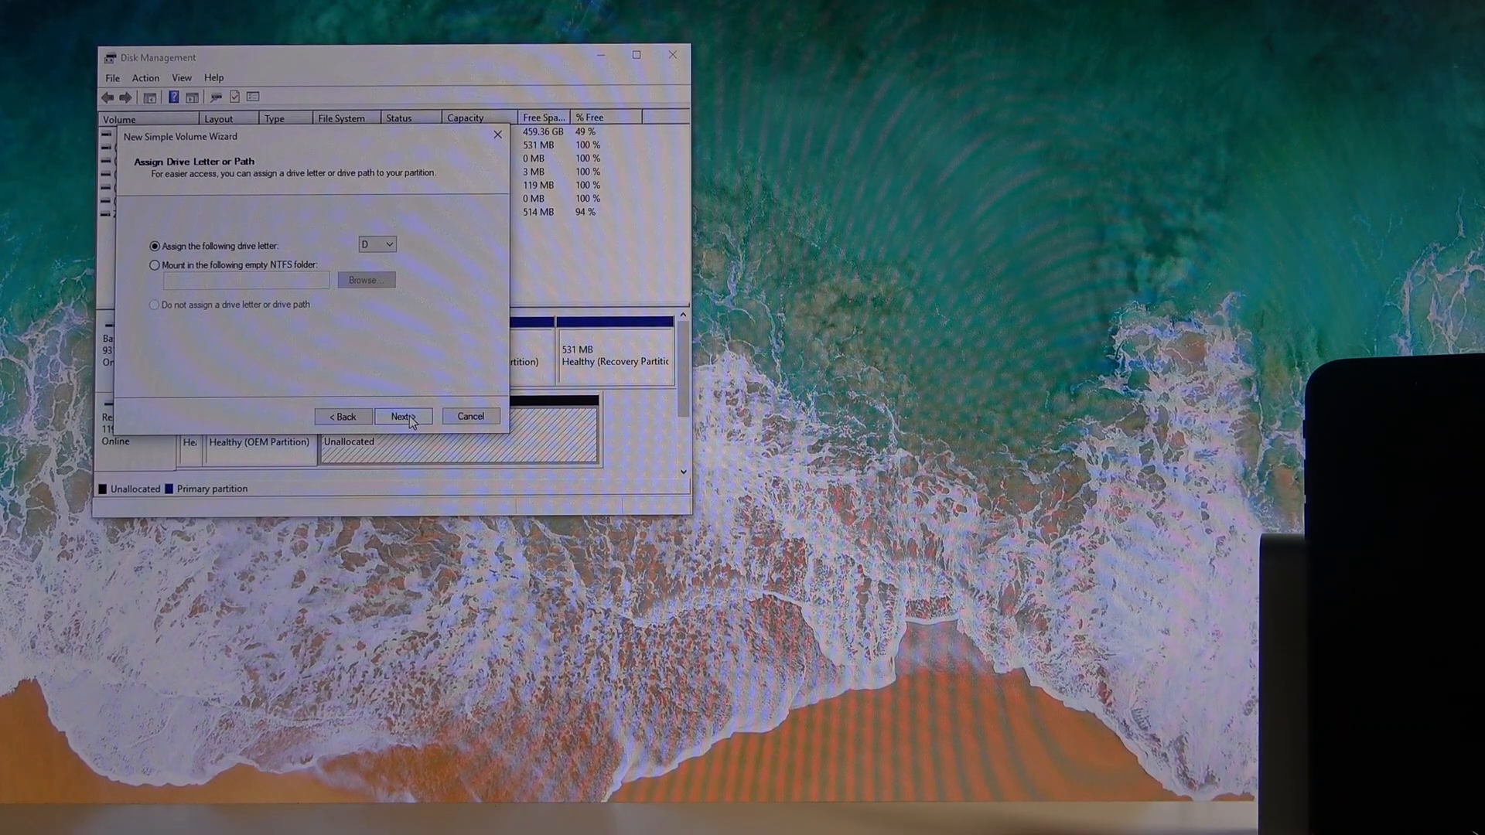
pyautogui.click(402, 416)
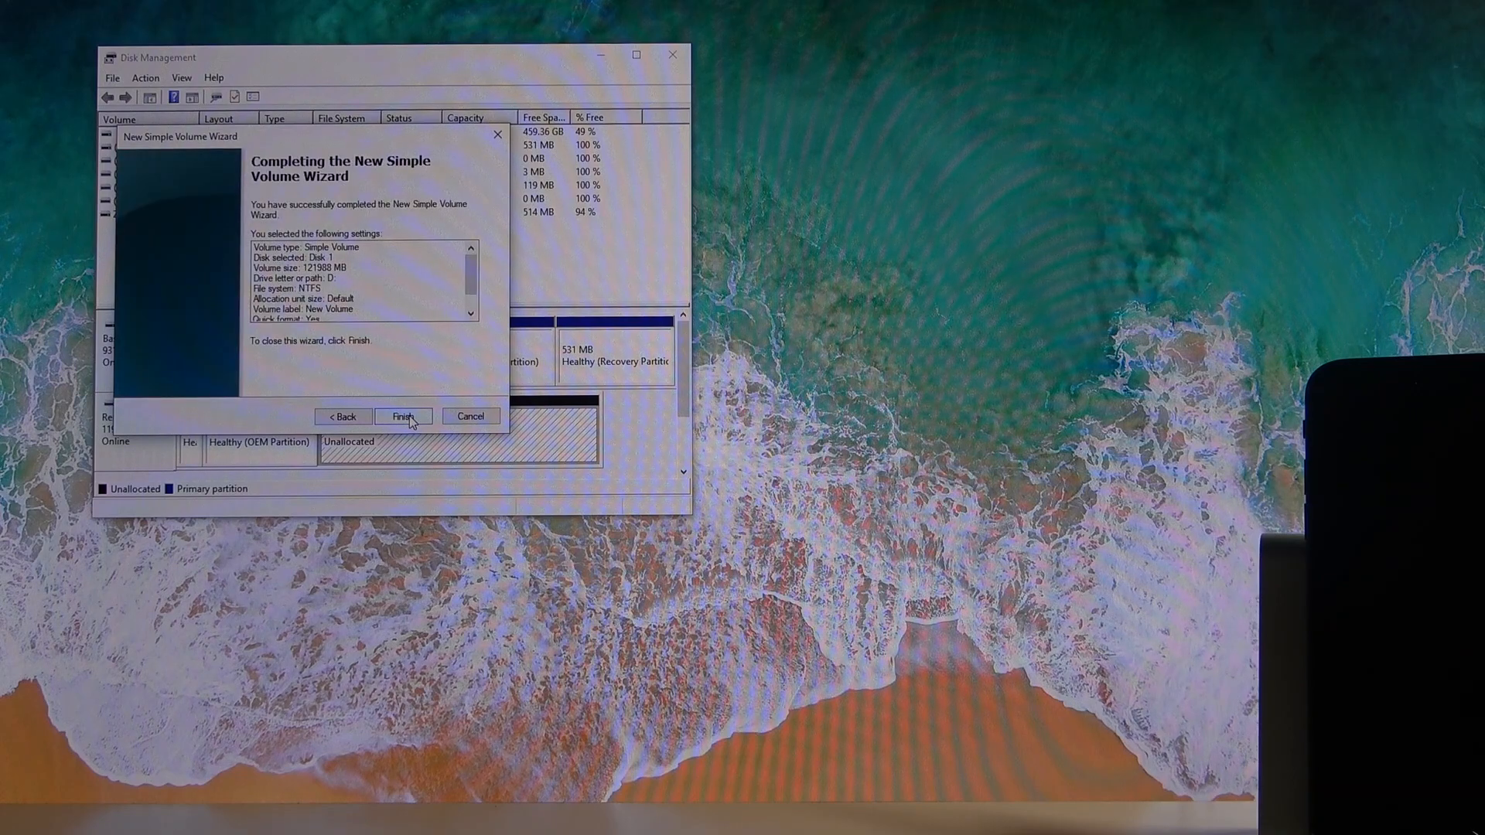
pyautogui.click(402, 416)
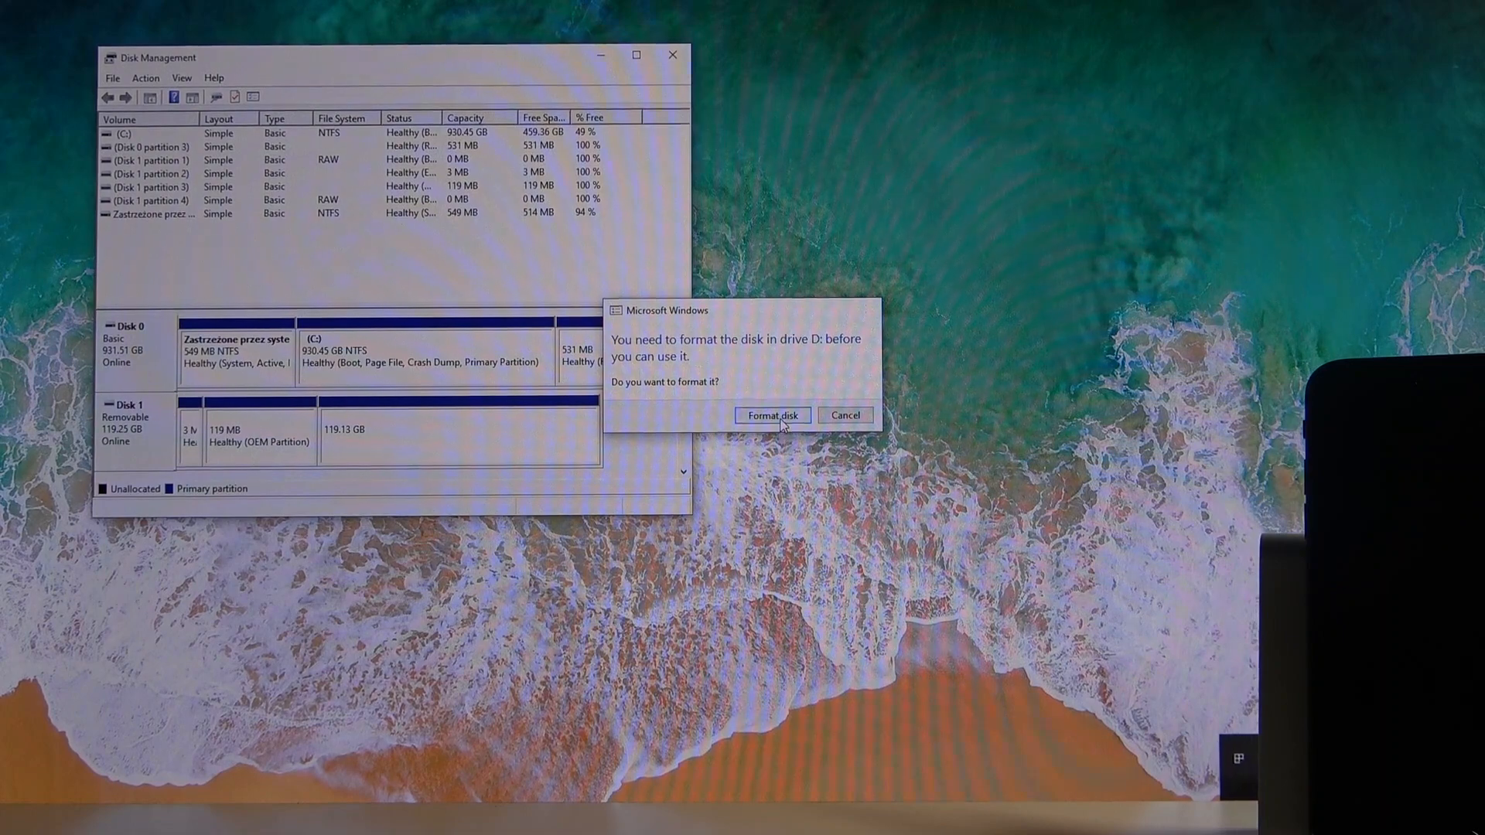
# Agree to format drive D and dismiss the format failure message
pyautogui.click(770, 415)
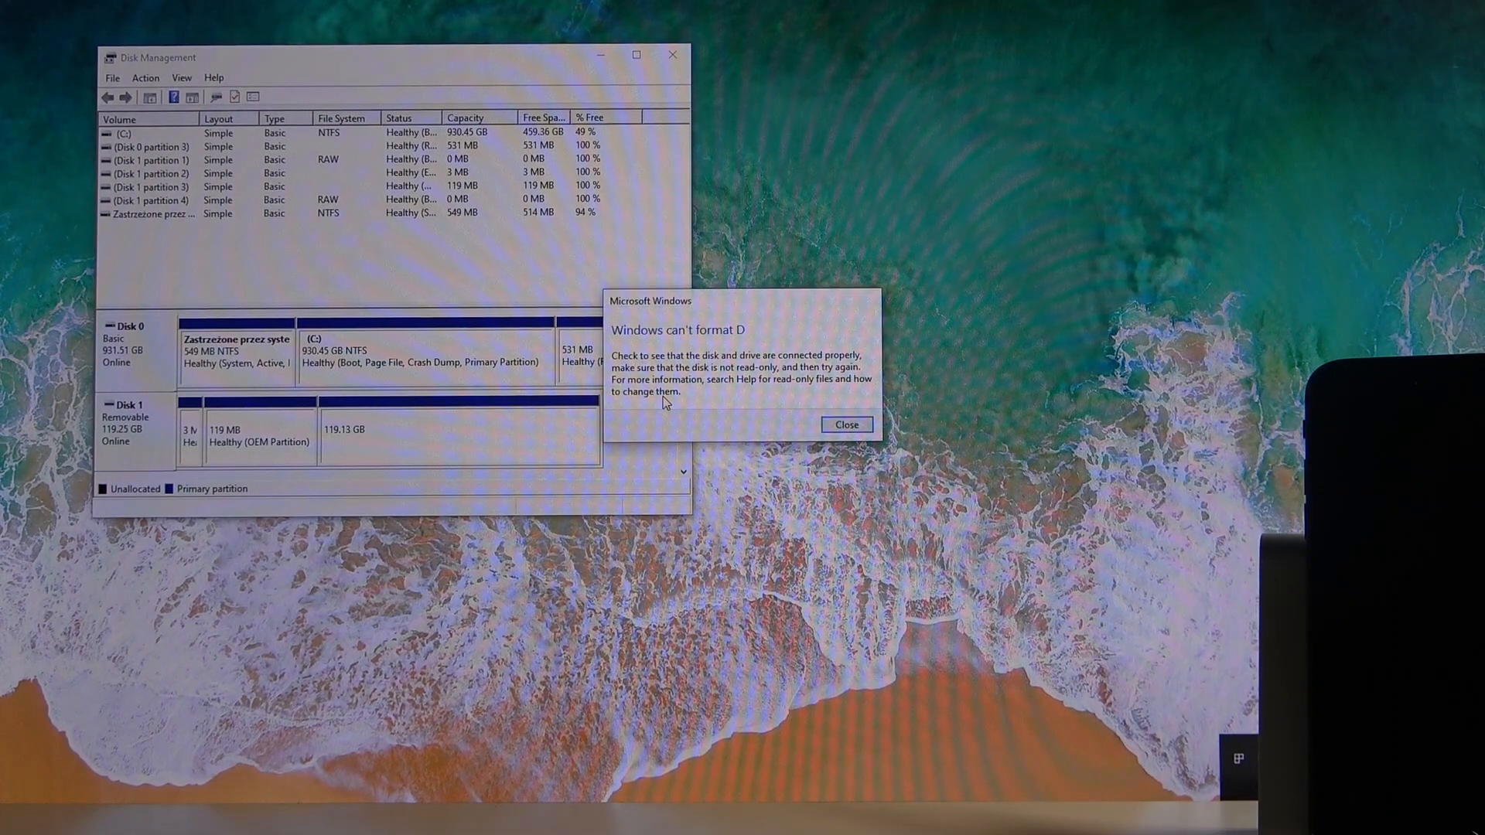
pyautogui.click(844, 424)
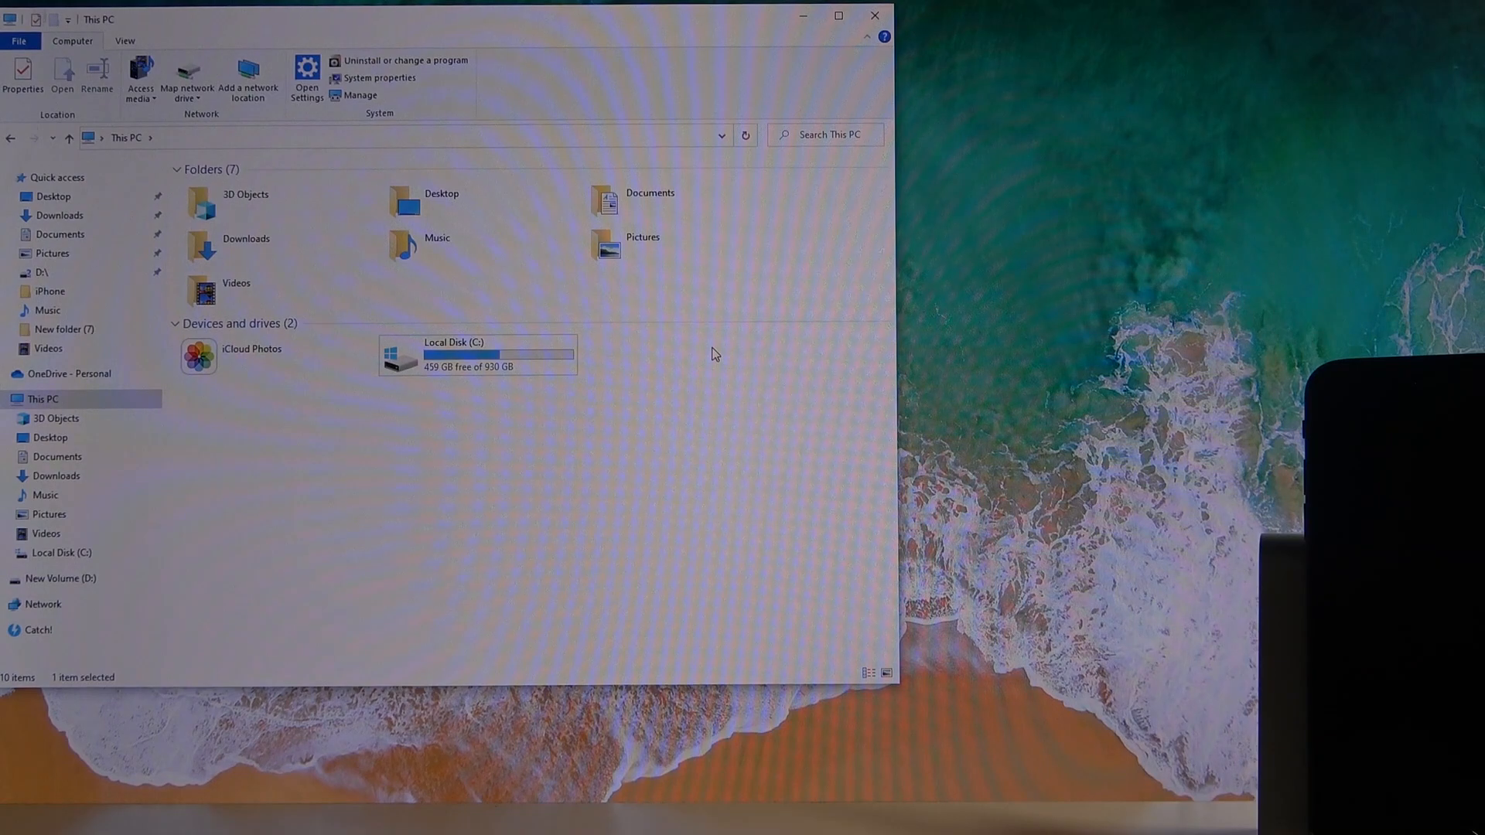
pyautogui.moveTo(719, 357)
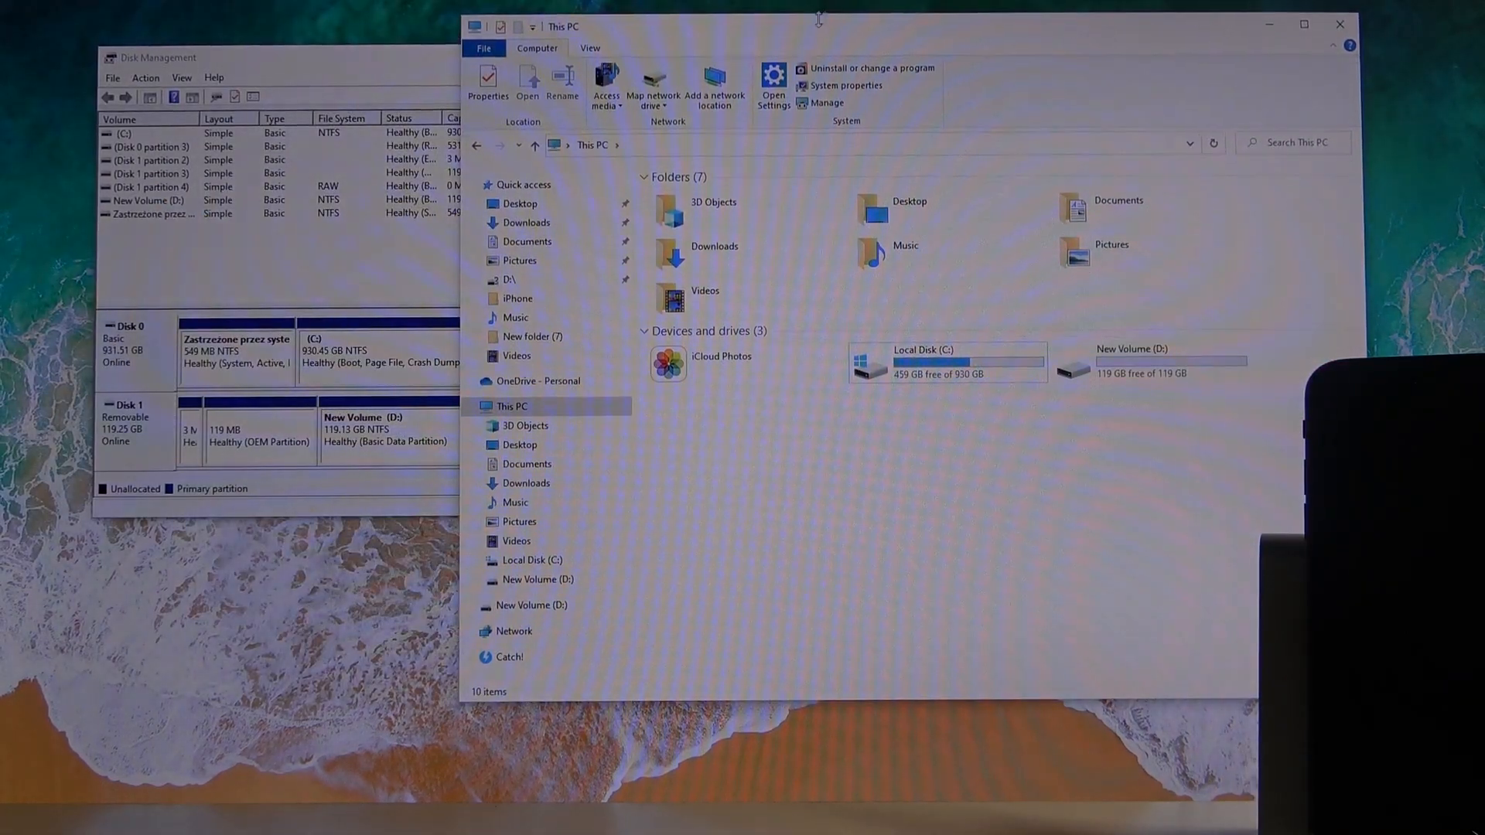
# View This PC in File Explorer showing New Volume (D:) with 119 GB free
pyautogui.doubleClick(1129, 360)
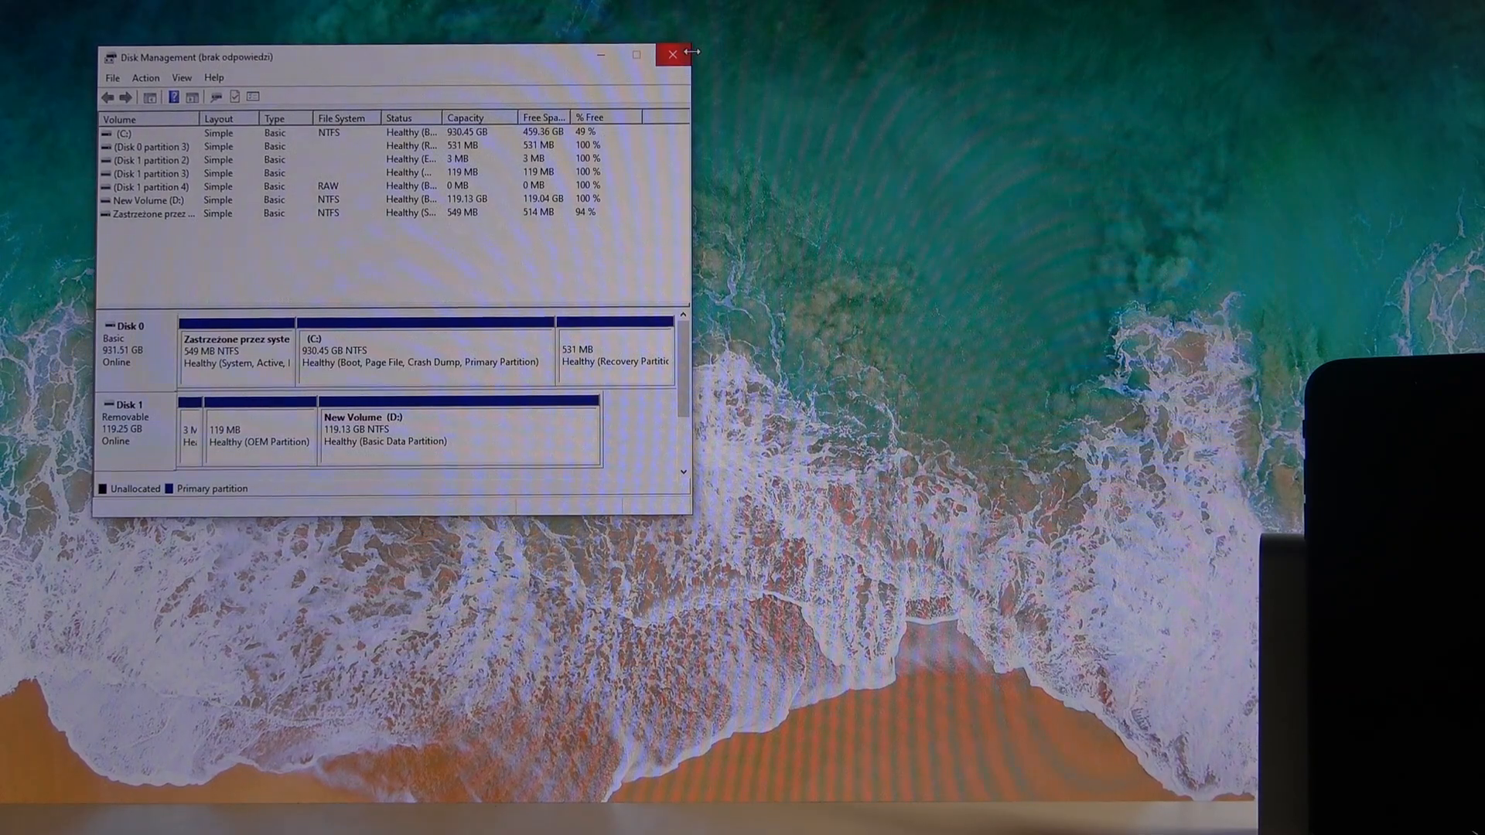
# Force the not-responding Disk Management console to close
pyautogui.click(671, 54)
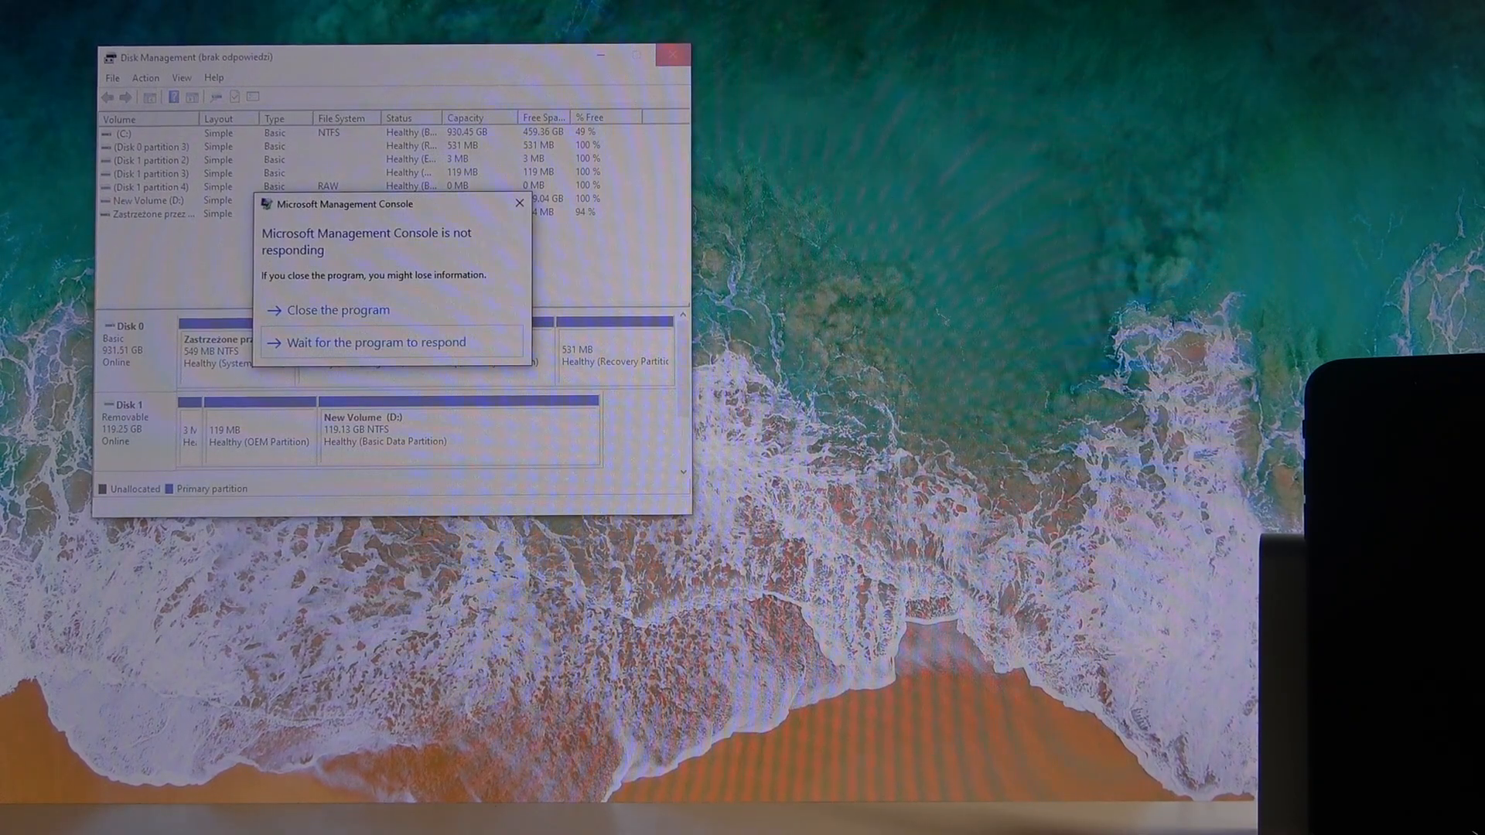
pyautogui.click(335, 310)
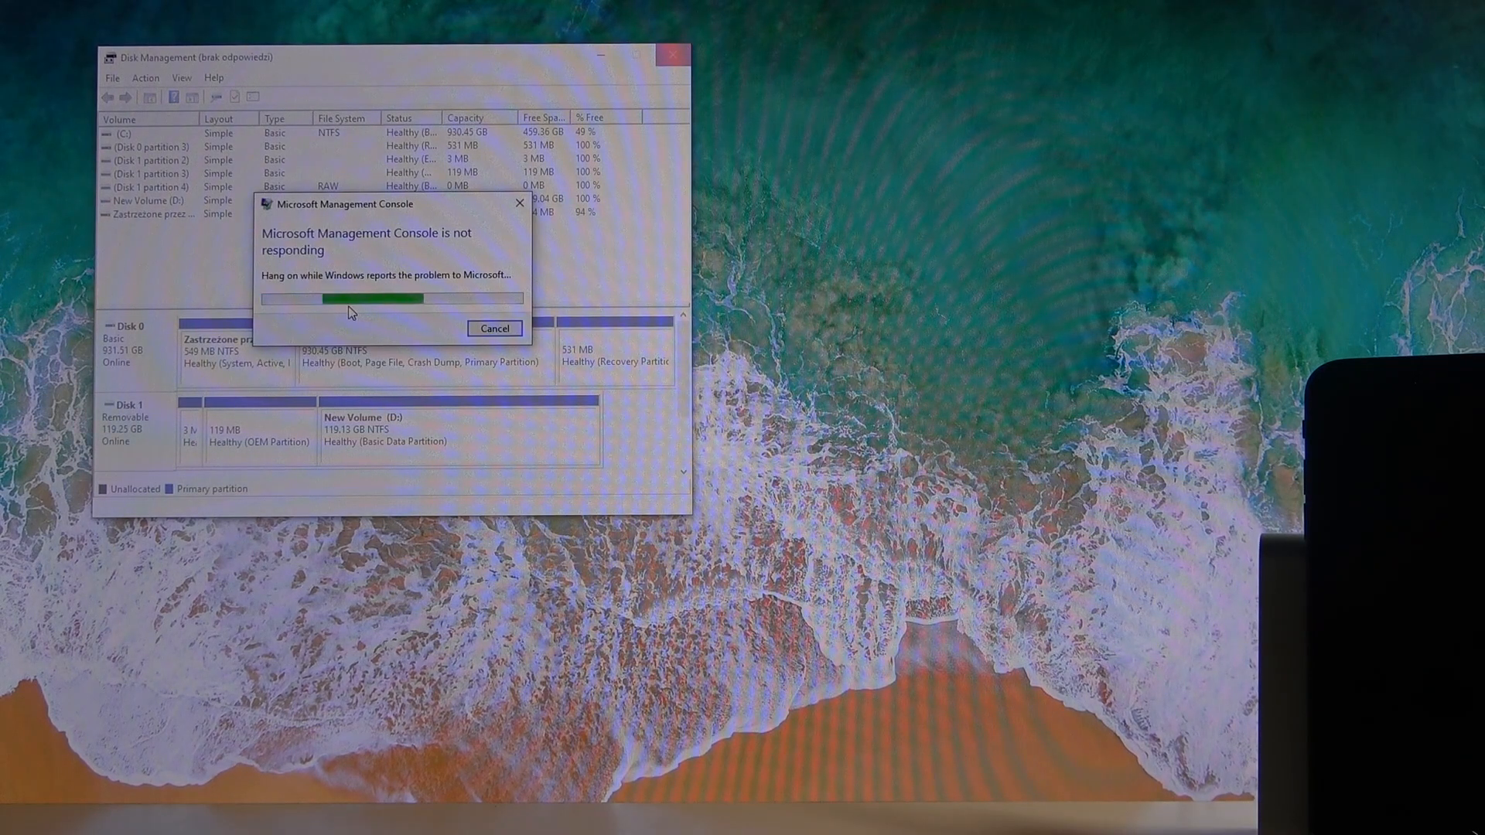